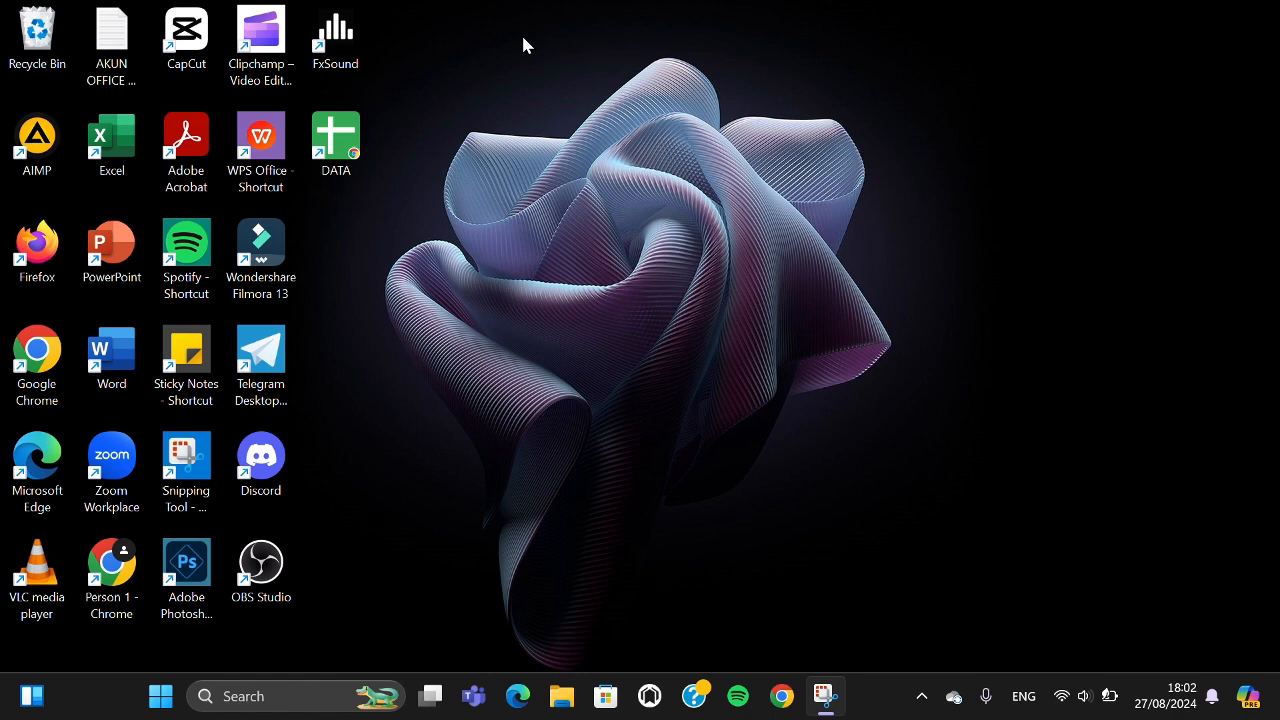
{"action": "mouse_move", "coordinate": [692, 418]}
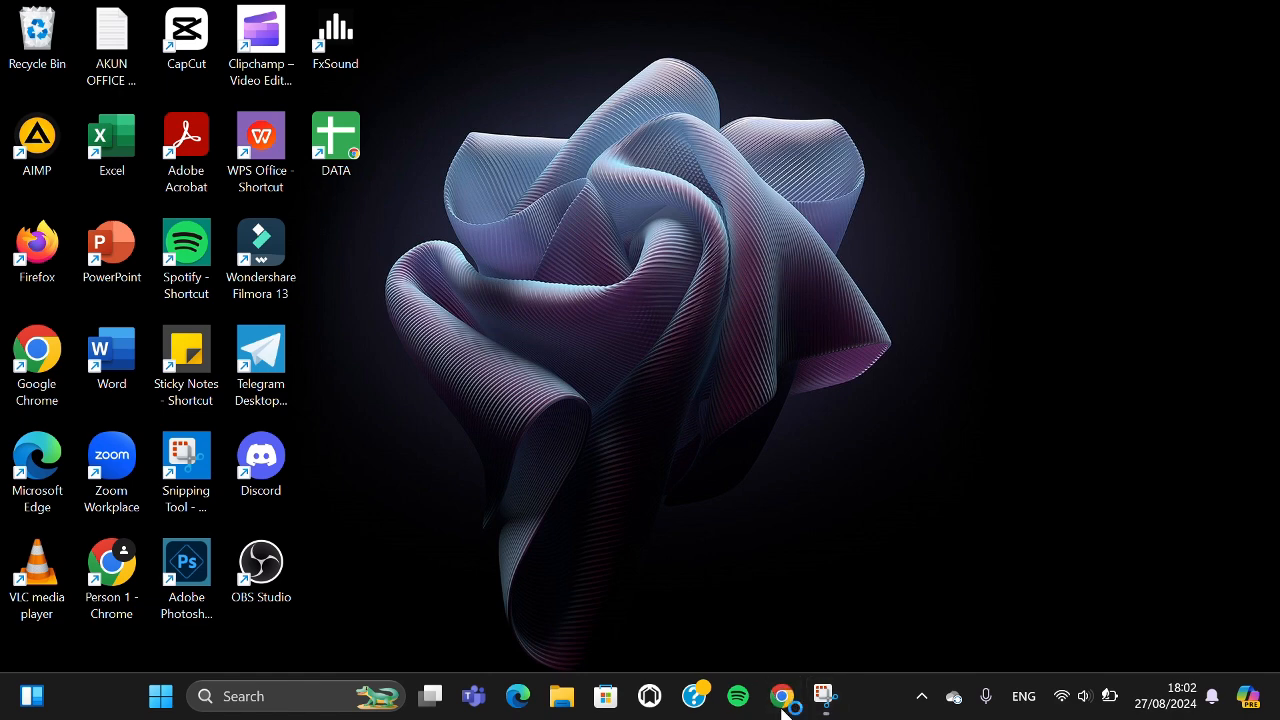
Open Chrome, search 'midjourney server', and open its discord.com invite in Discord
{"action": "left_click", "coordinate": [782, 695]}
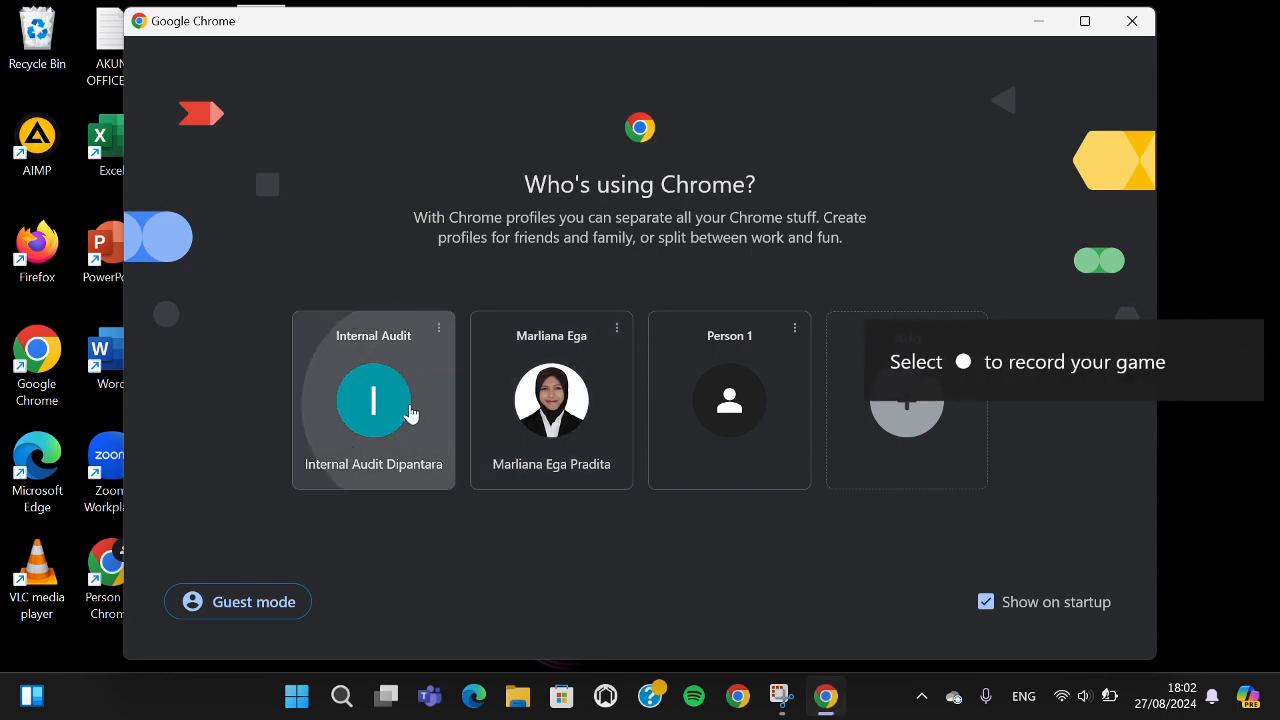
{"action": "left_click", "coordinate": [373, 400]}
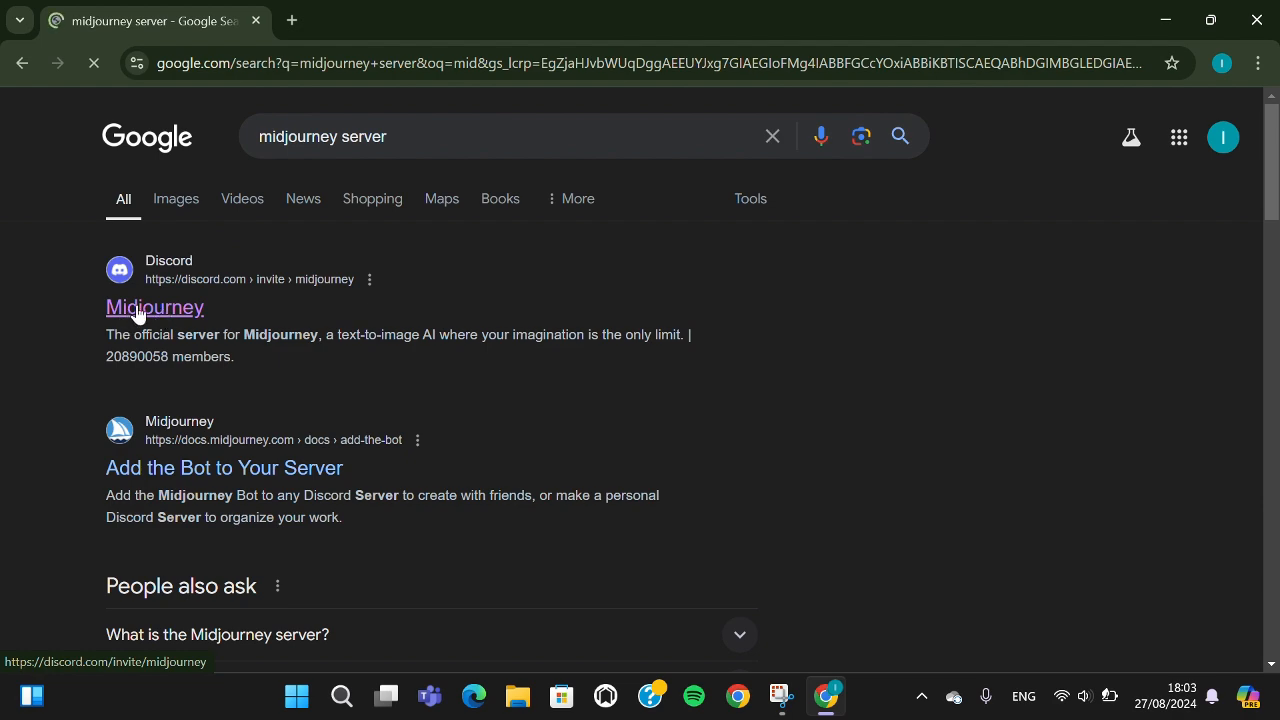
{"action": "left_click", "coordinate": [154, 307]}
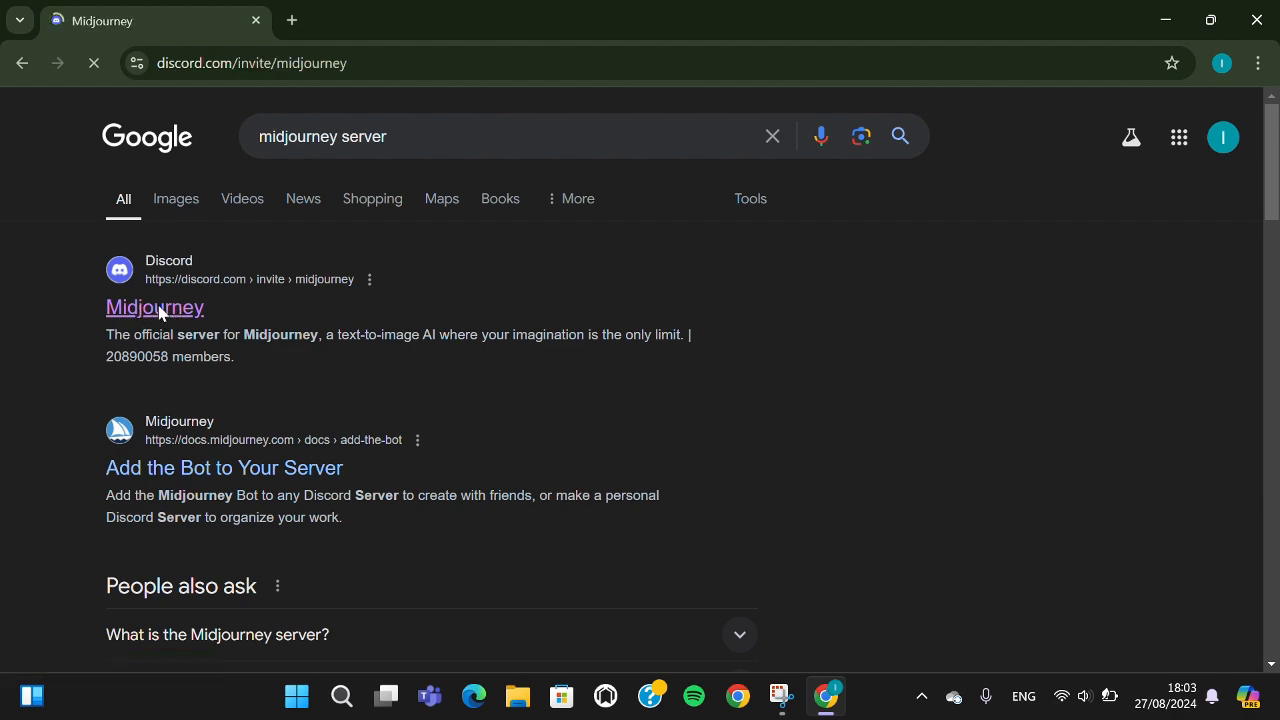
{"action": "left_click", "coordinate": [154, 307]}
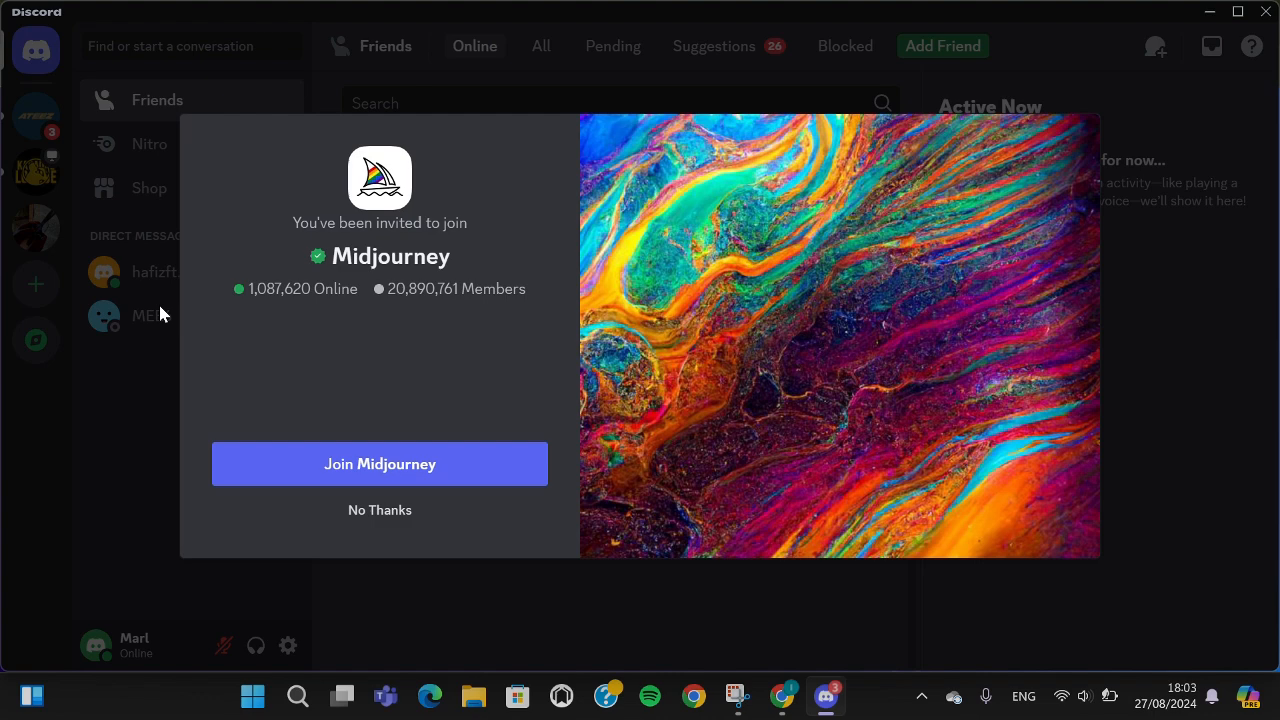
{"action": "mouse_move", "coordinate": [420, 145]}
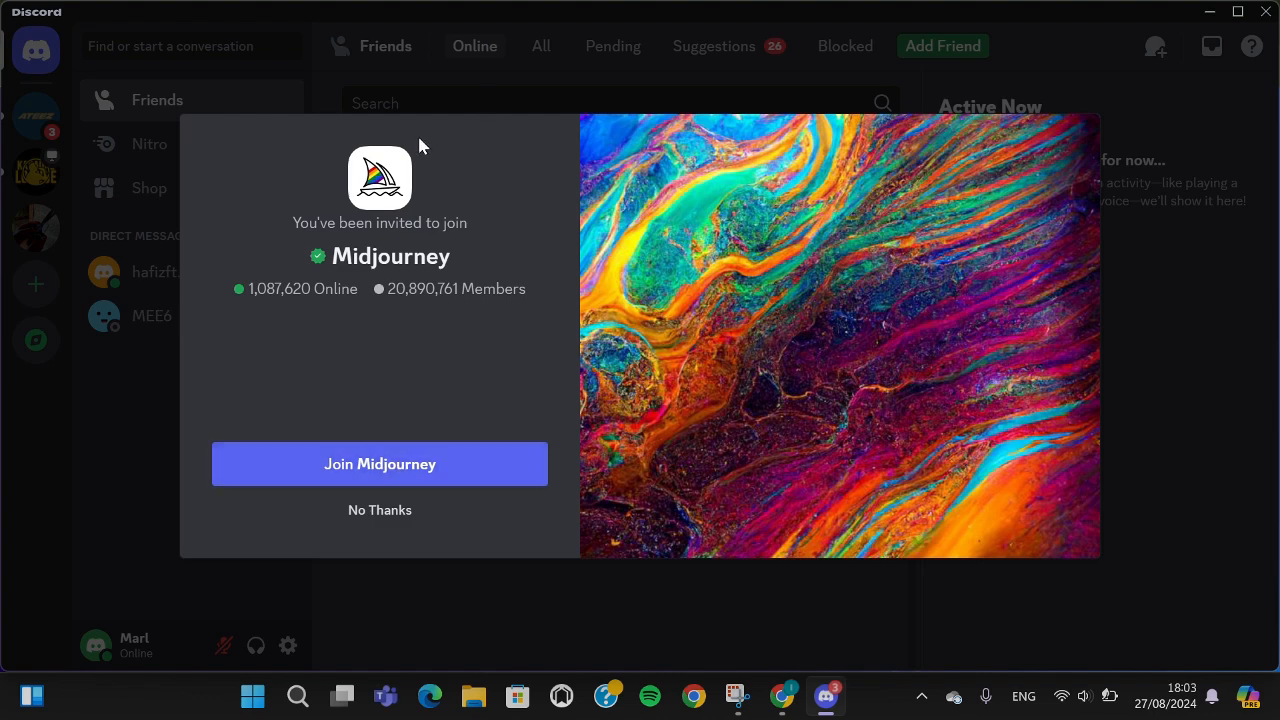
{"action": "mouse_move", "coordinate": [443, 134]}
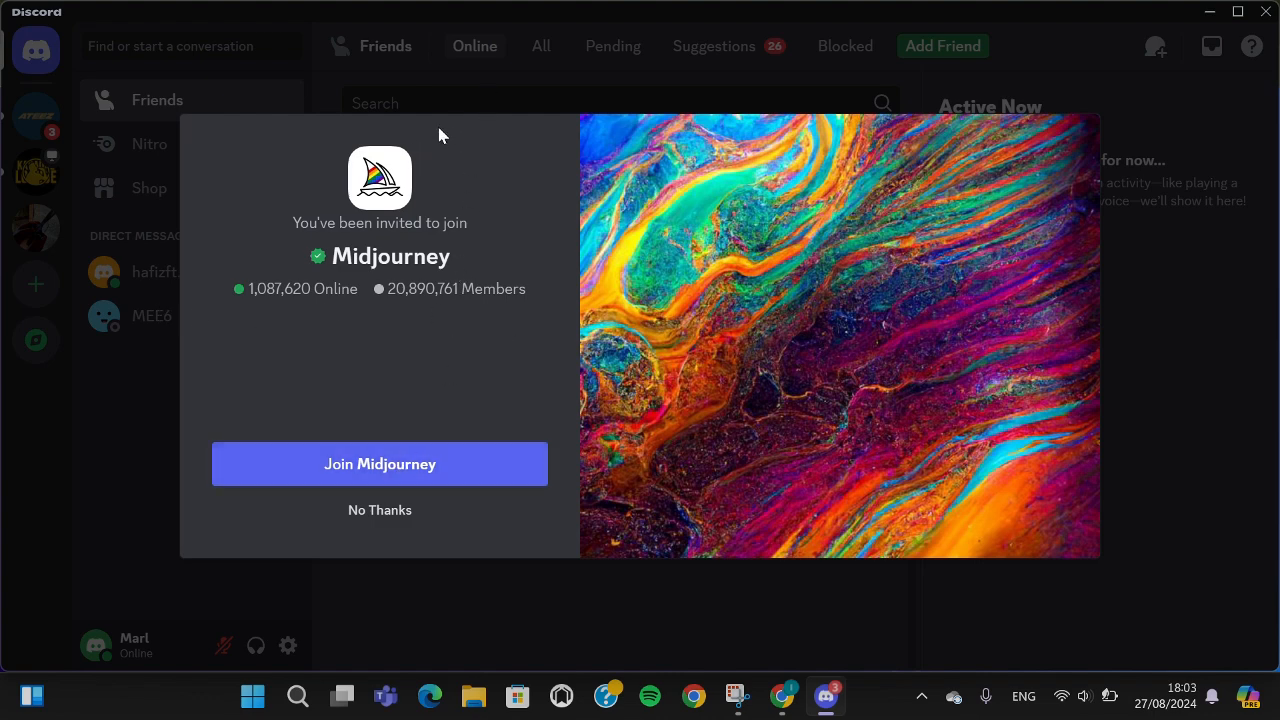
{"action": "mouse_move", "coordinate": [378, 487]}
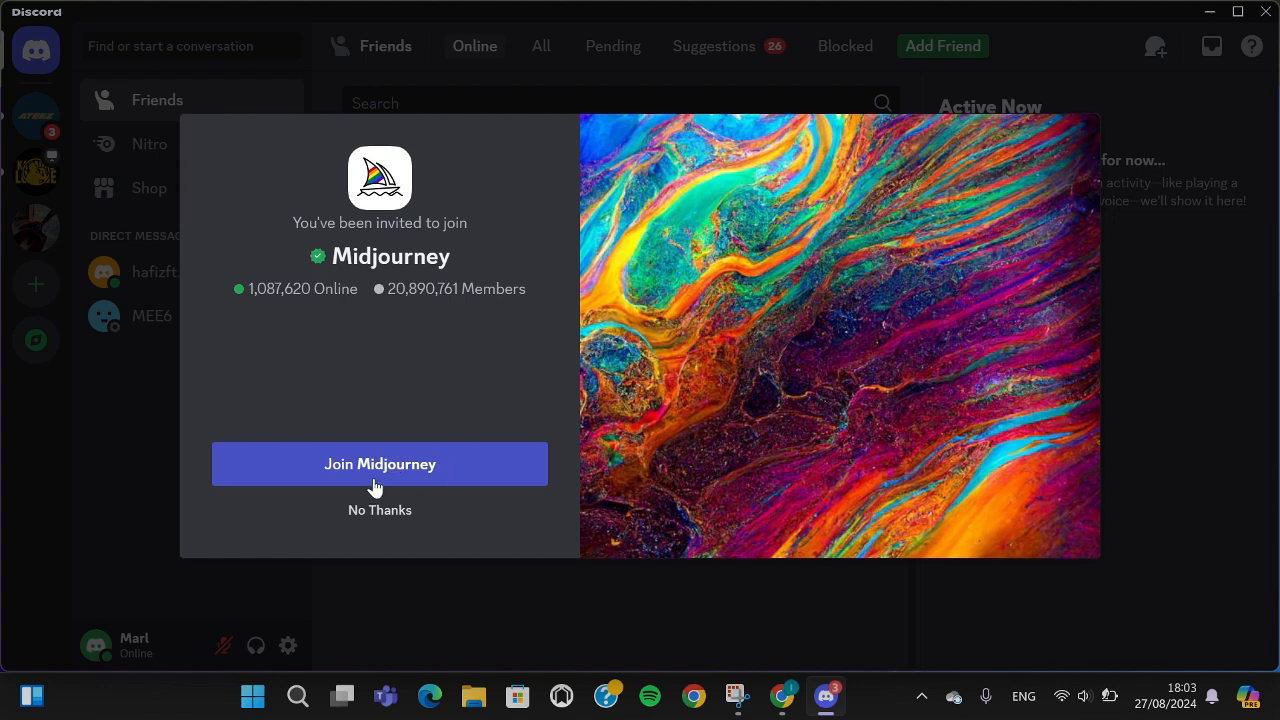
Accept the 'Join Midjourney' invitation in Discord
{"action": "left_click", "coordinate": [380, 463]}
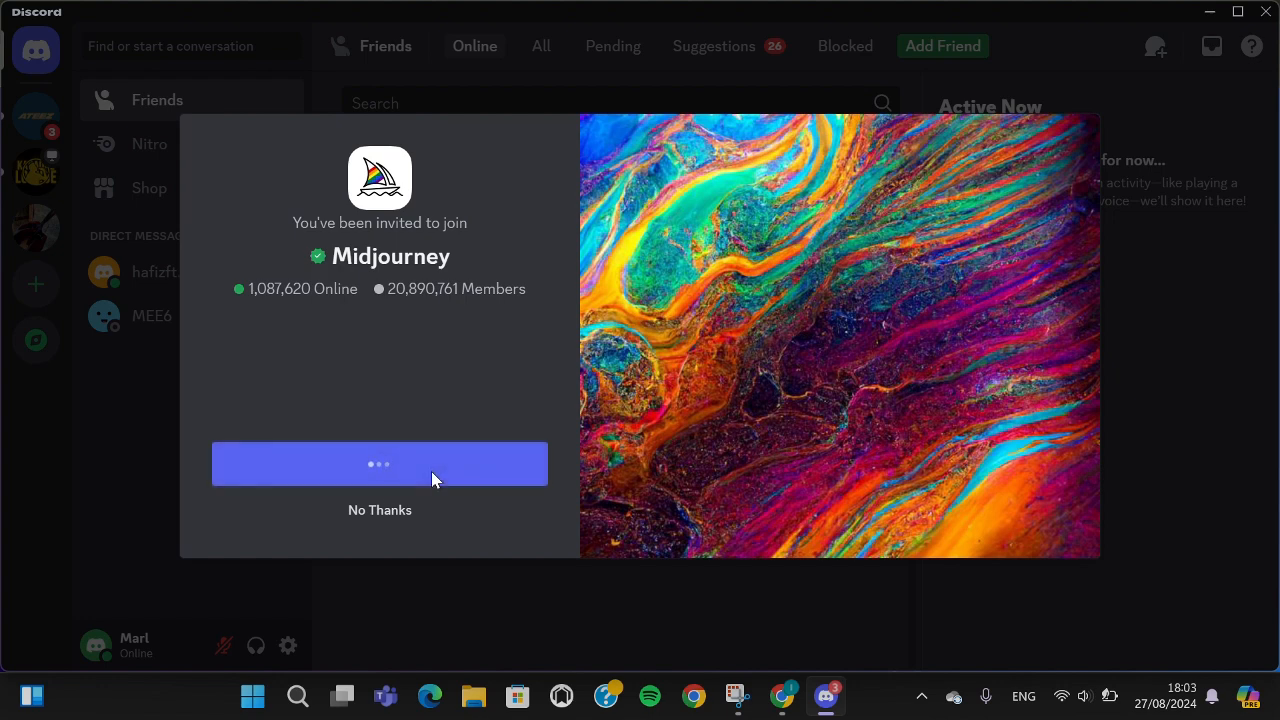
{"action": "left_click", "coordinate": [379, 463]}
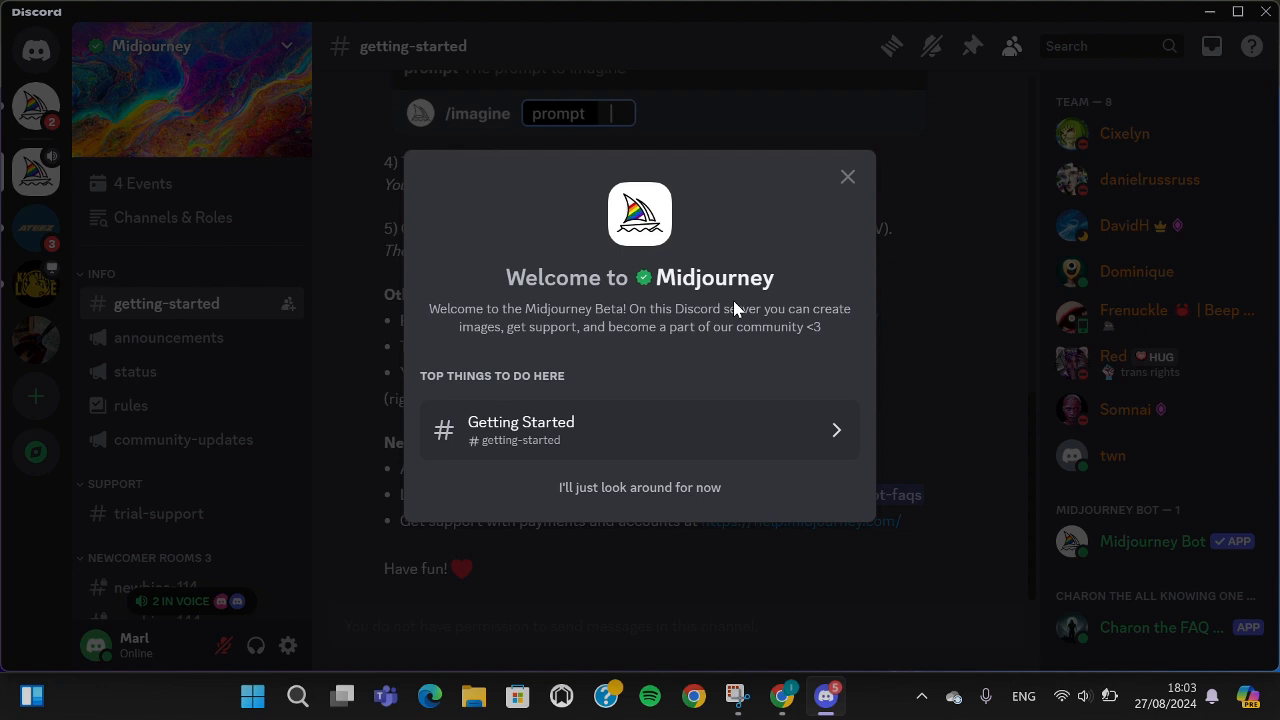
{"action": "mouse_move", "coordinate": [850, 185]}
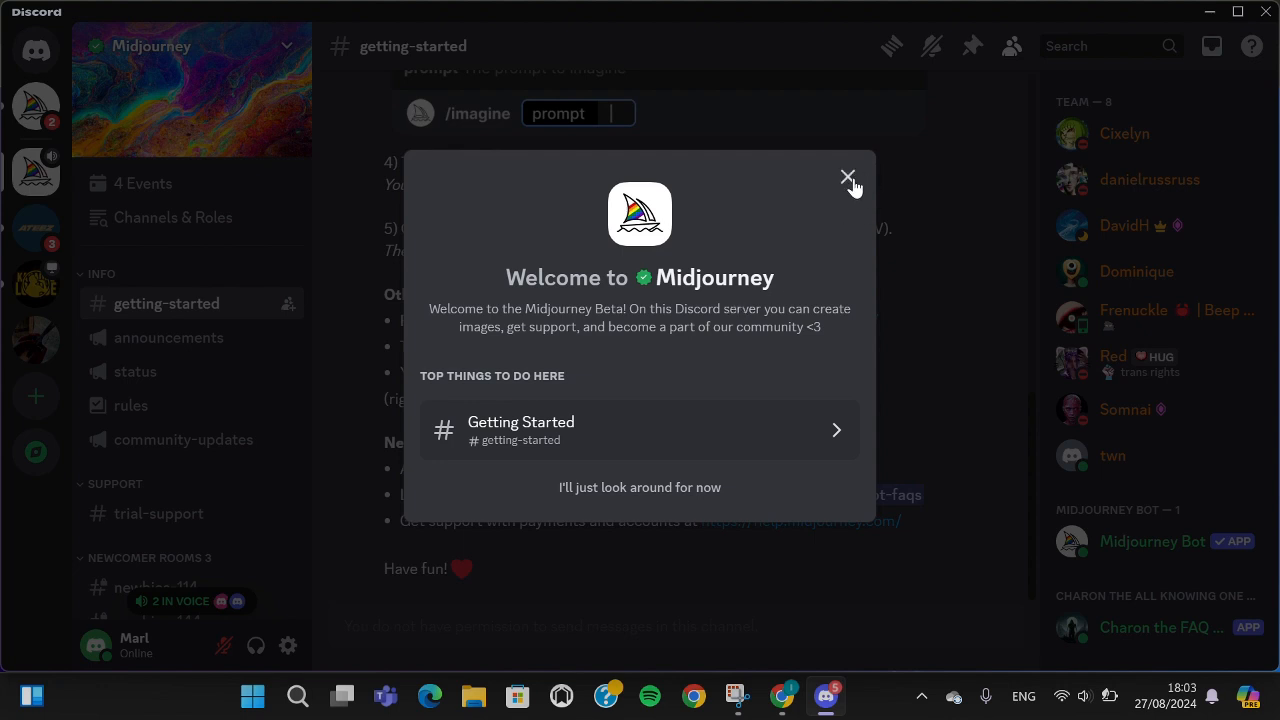
{"action": "mouse_move", "coordinate": [848, 172]}
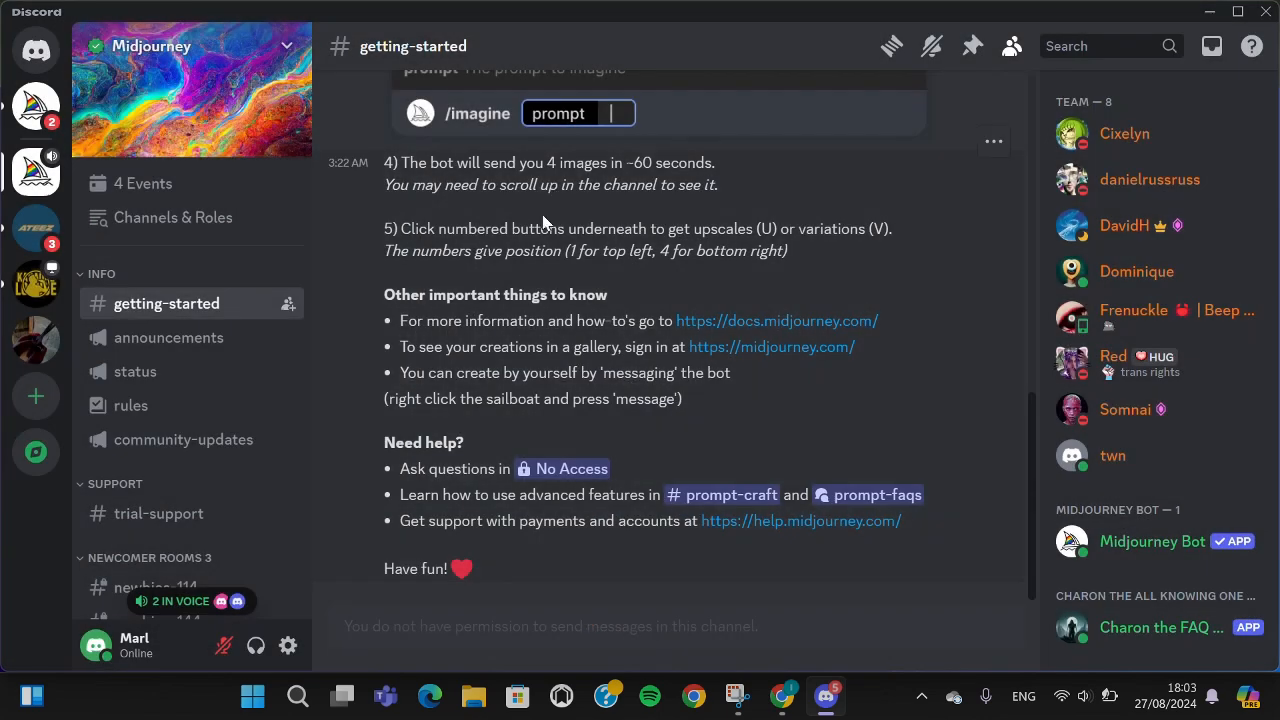
{"action": "mouse_move", "coordinate": [793, 297]}
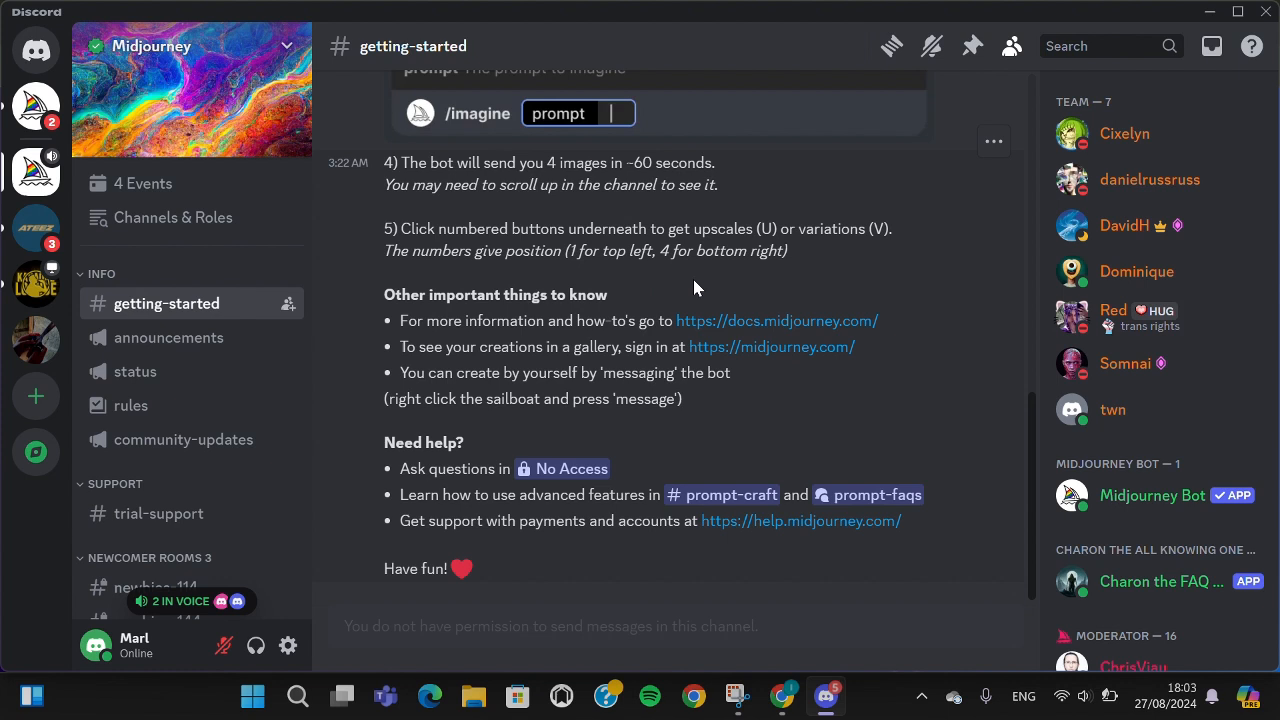
{"action": "mouse_move", "coordinate": [800, 294]}
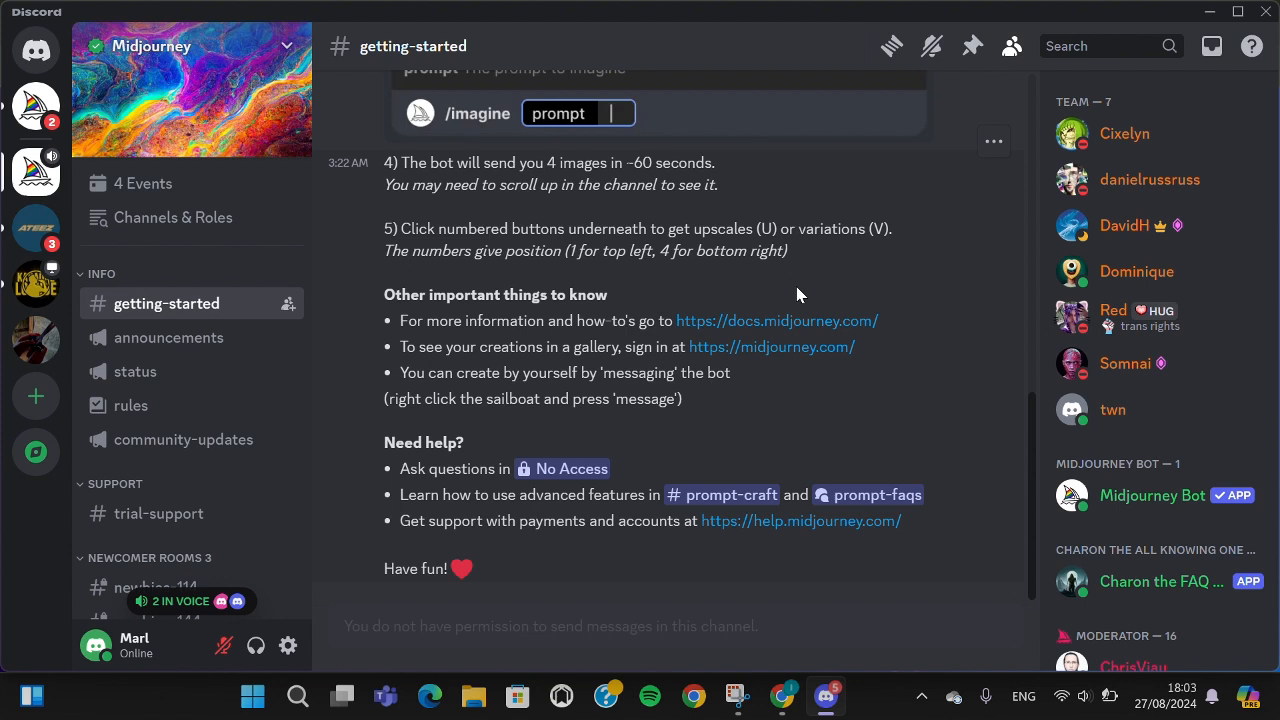
{"action": "mouse_move", "coordinate": [753, 189]}
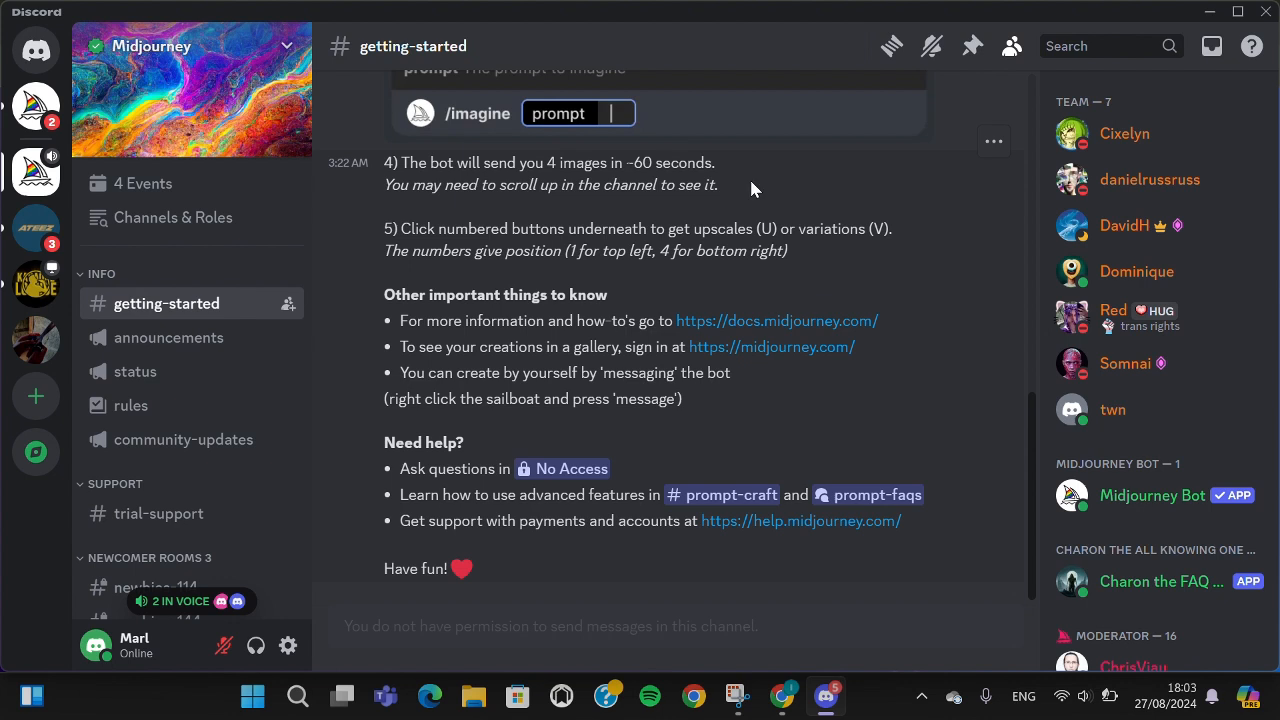